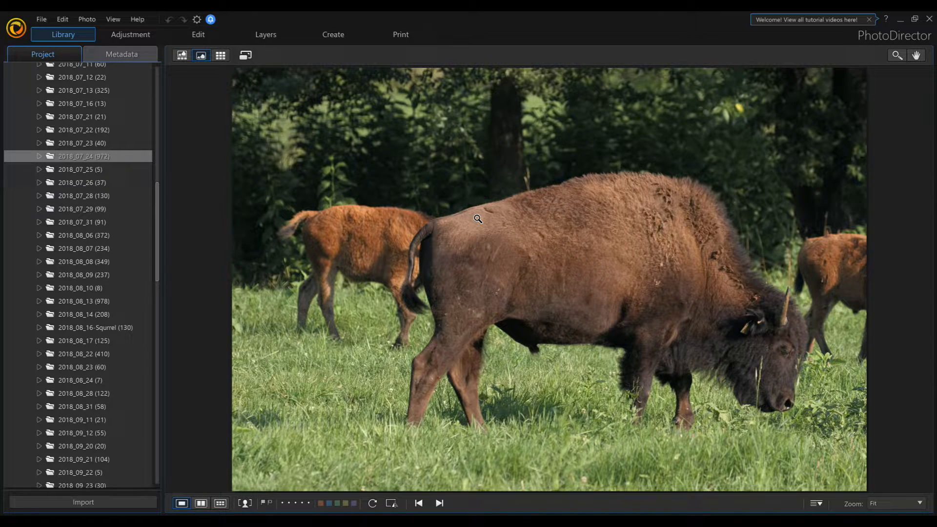
{"action": "mouse_move", "coordinate": [179, 93]}
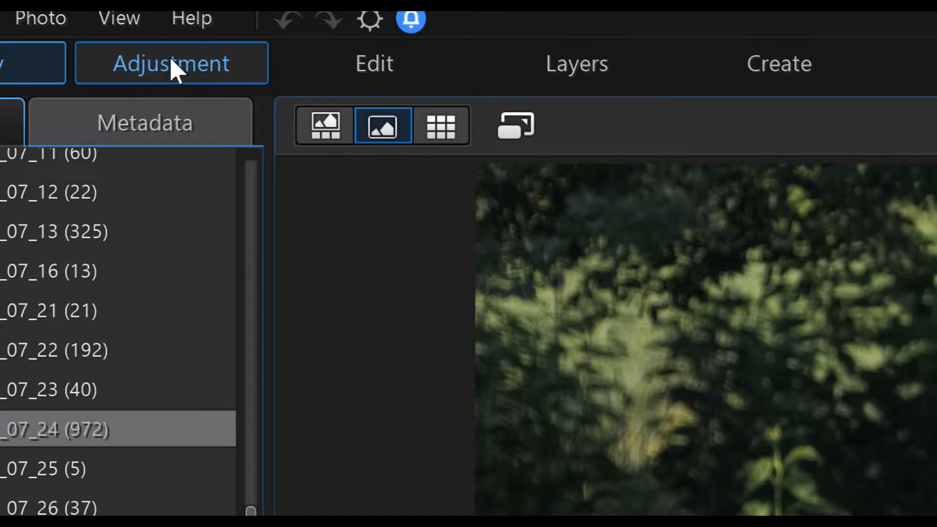
- Switch the bison photo into the Adjustment module showing the global tool list
{"action": "left_click", "coordinate": [171, 64]}
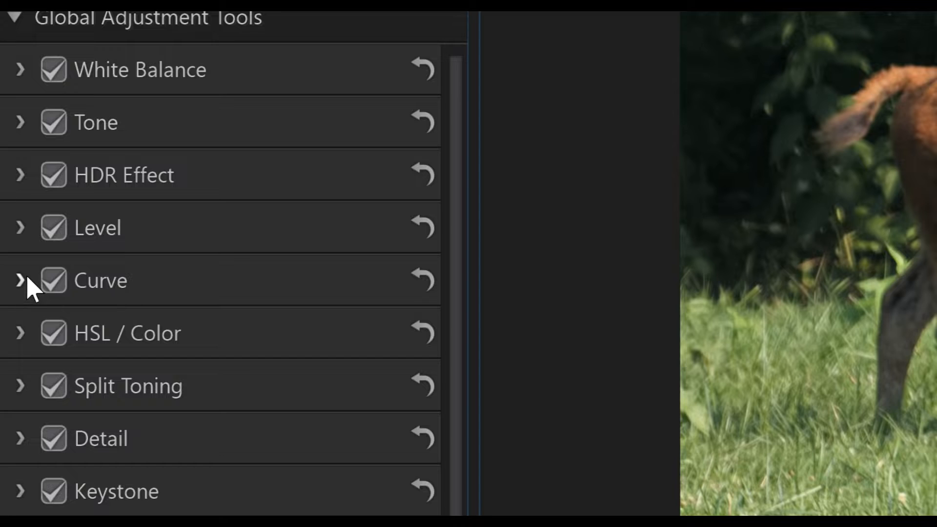
- Expand the Curve tool and reverse the RGB curve to turn the bison photo into a colour negative
{"action": "left_click", "coordinate": [20, 281]}
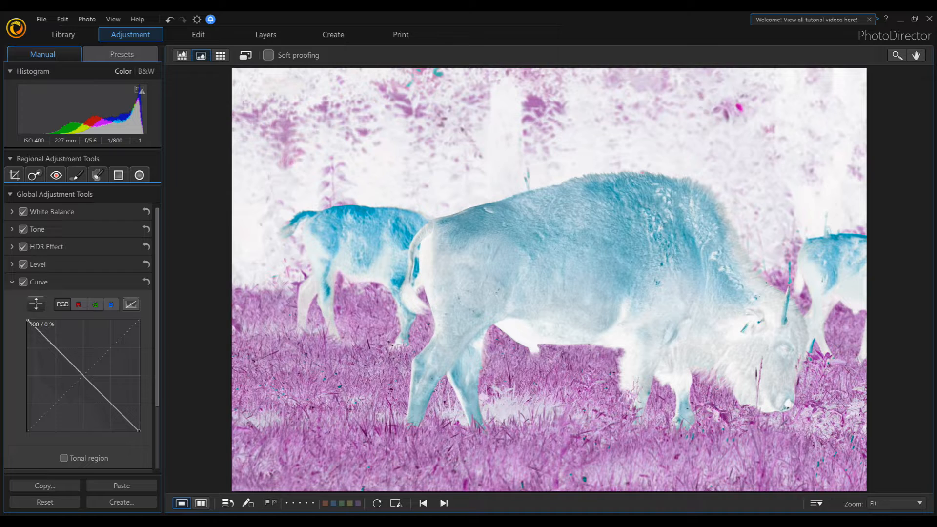
{"action": "mouse_move", "coordinate": [273, 360]}
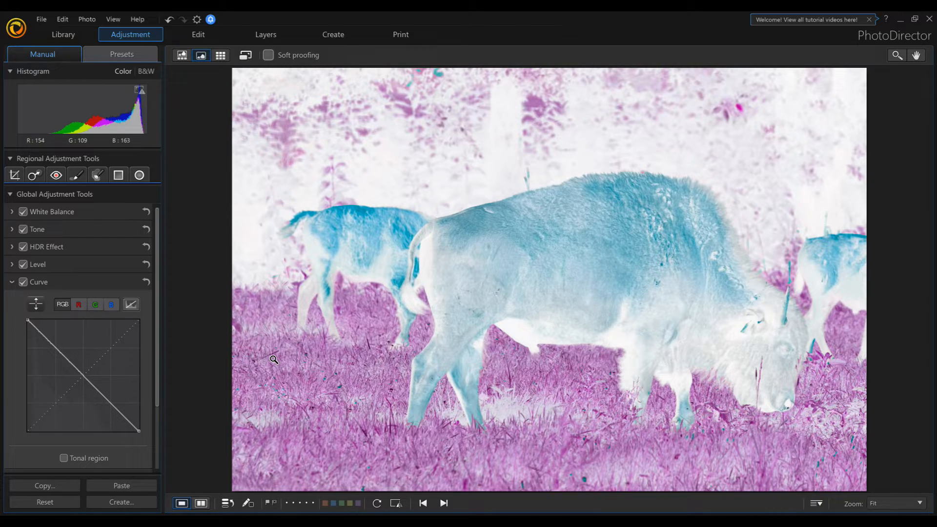
{"action": "mouse_move", "coordinate": [313, 350]}
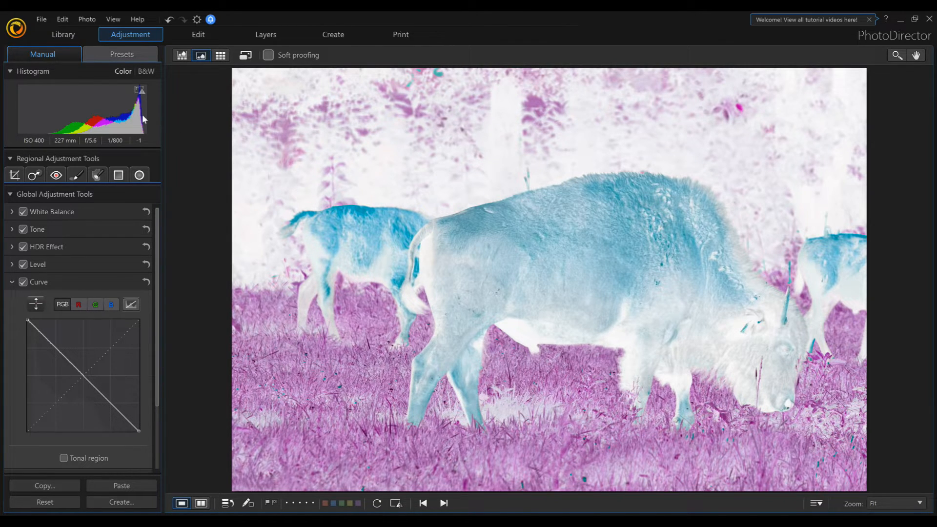
- Show the Presets library with the Downloaded Presets folder containing Negative and Negative BW
{"action": "left_click", "coordinate": [121, 54]}
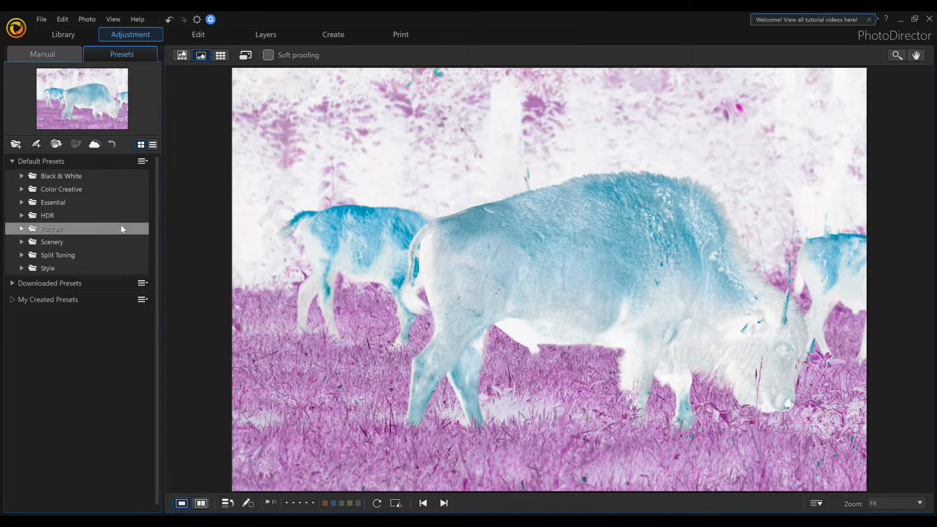
{"action": "mouse_move", "coordinate": [10, 289]}
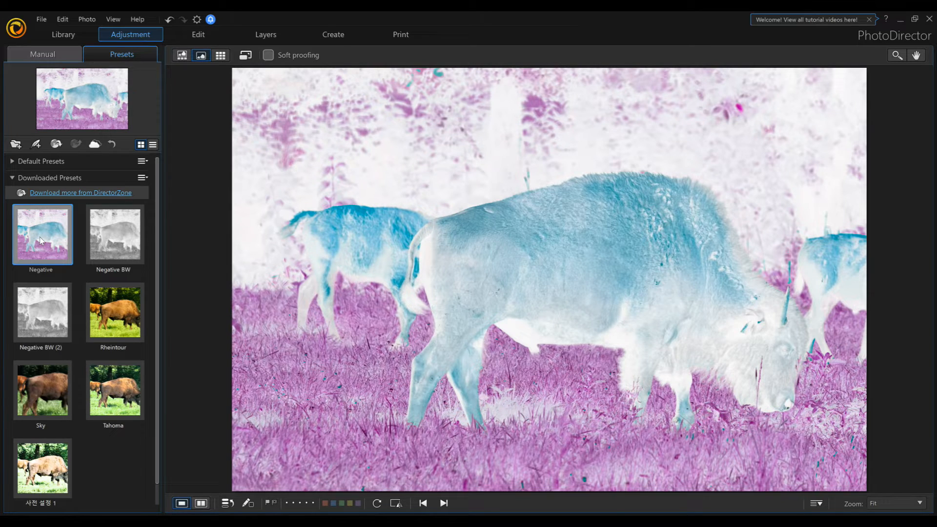
- Compare the Negative and Negative BW presets on the photo, ending on the black-and-white negative look
{"action": "left_click", "coordinate": [113, 234]}
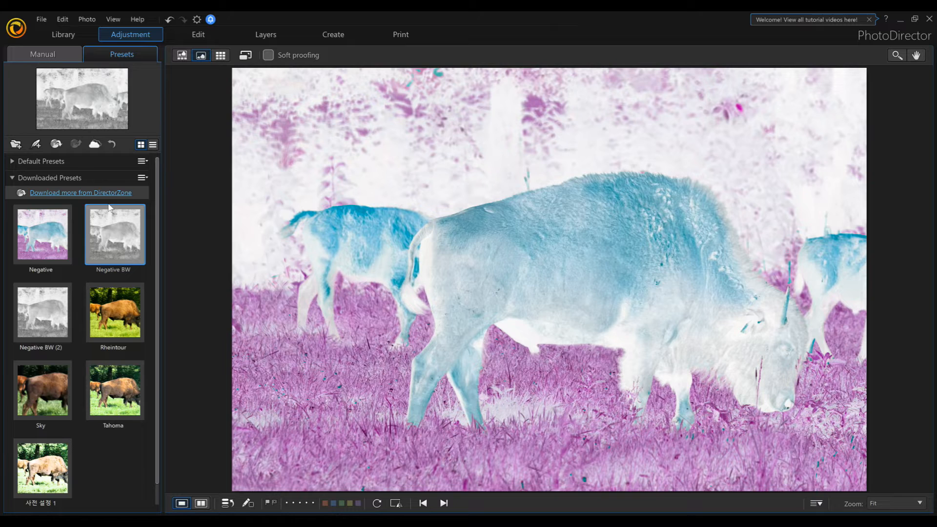
{"action": "left_click", "coordinate": [115, 235]}
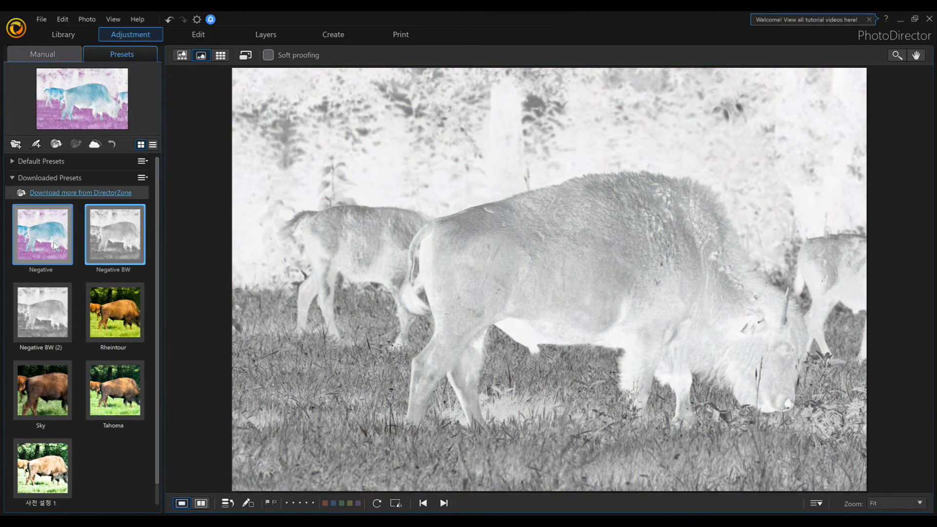
{"action": "left_click", "coordinate": [114, 234]}
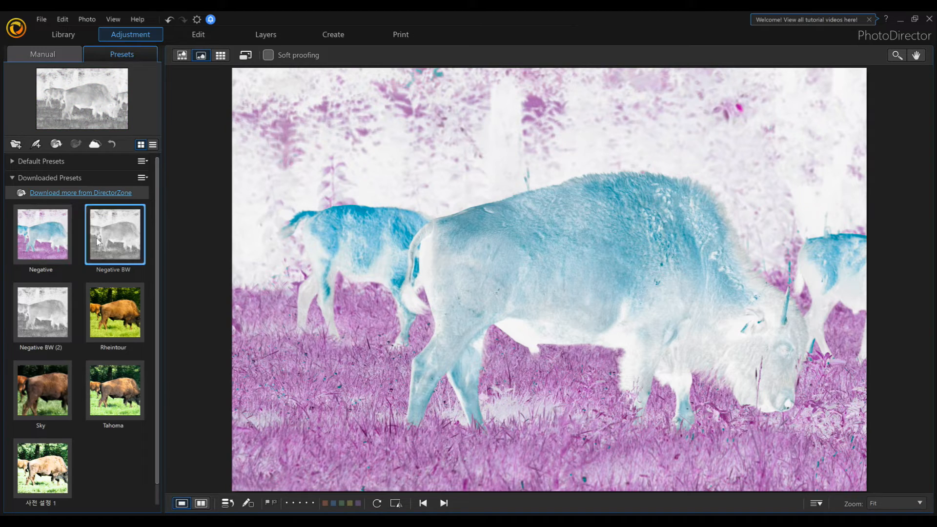
{"action": "left_click", "coordinate": [41, 234]}
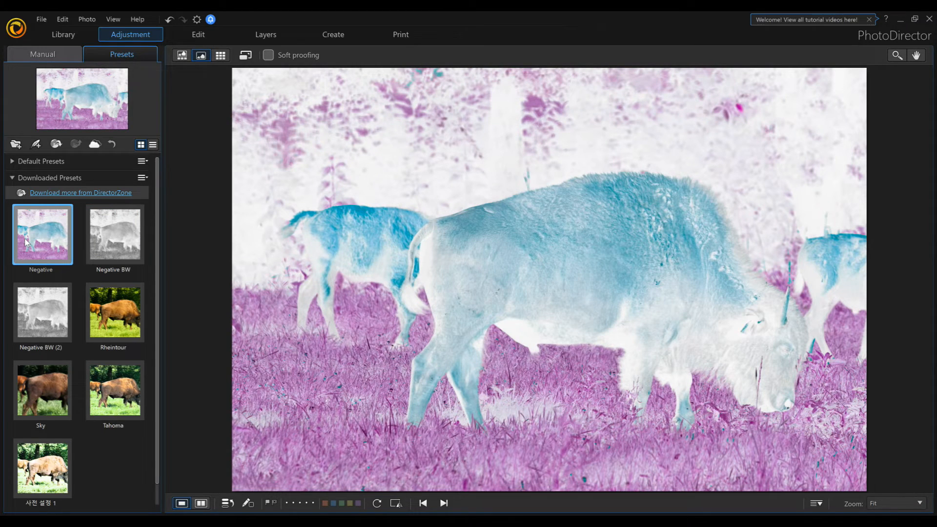
{"action": "left_click", "coordinate": [113, 234]}
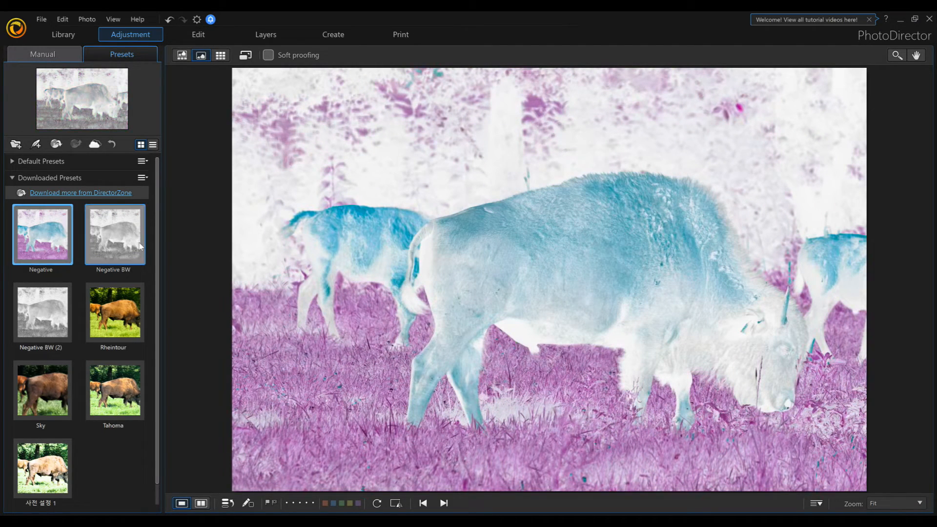
{"action": "left_click", "coordinate": [115, 233]}
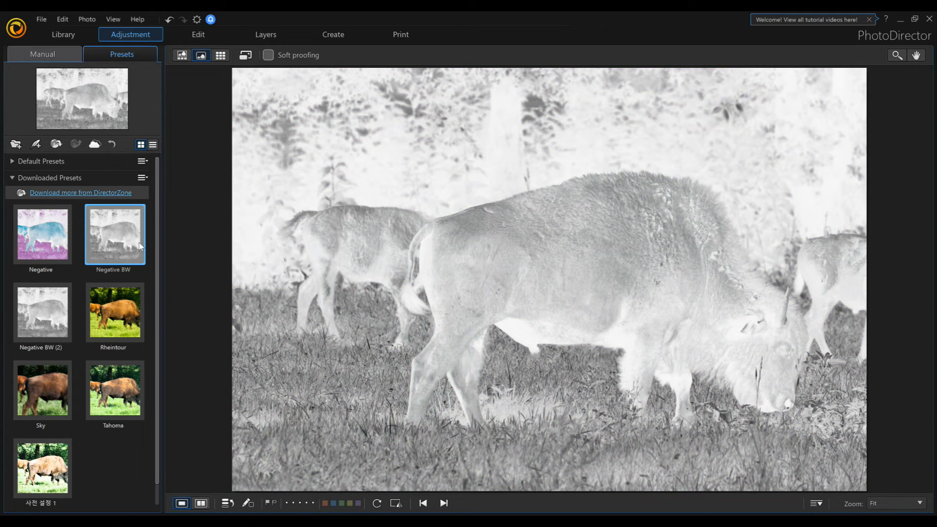